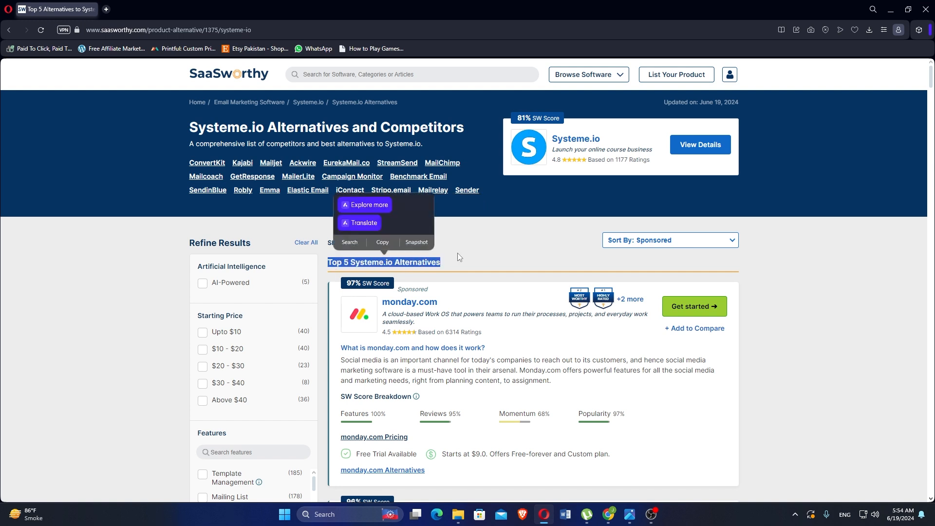
Step: Scroll past the header so monday.com and HubSpot CRM listings come into view
scroll(down, 3)
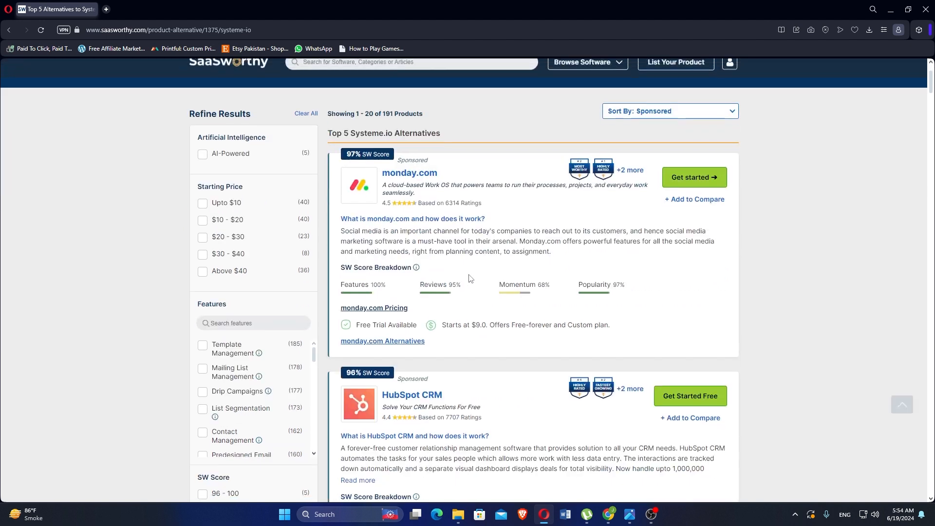
scroll(down, 3)
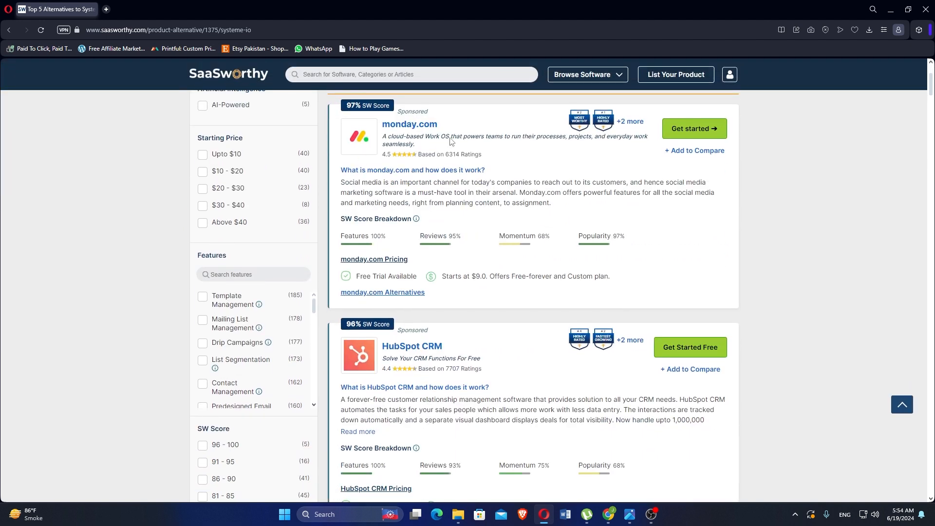
mouse_move(662, 177)
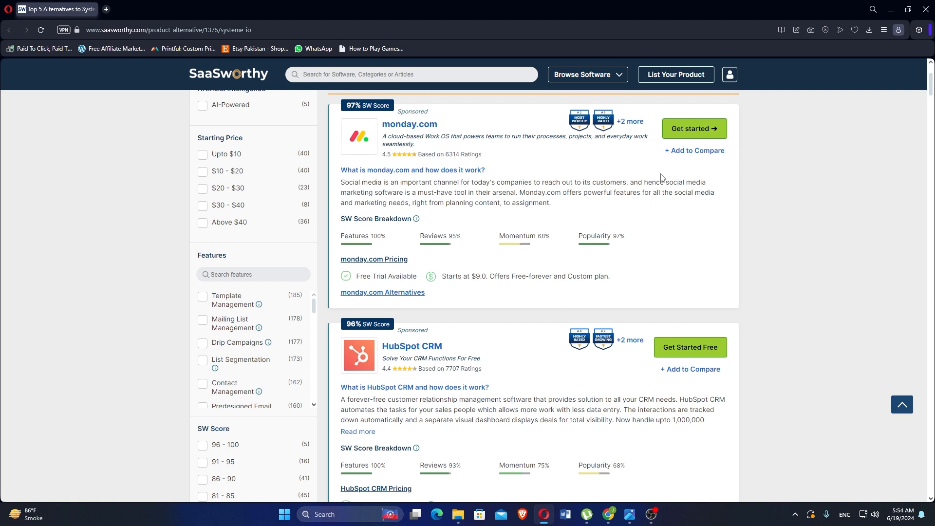
mouse_move(670, 158)
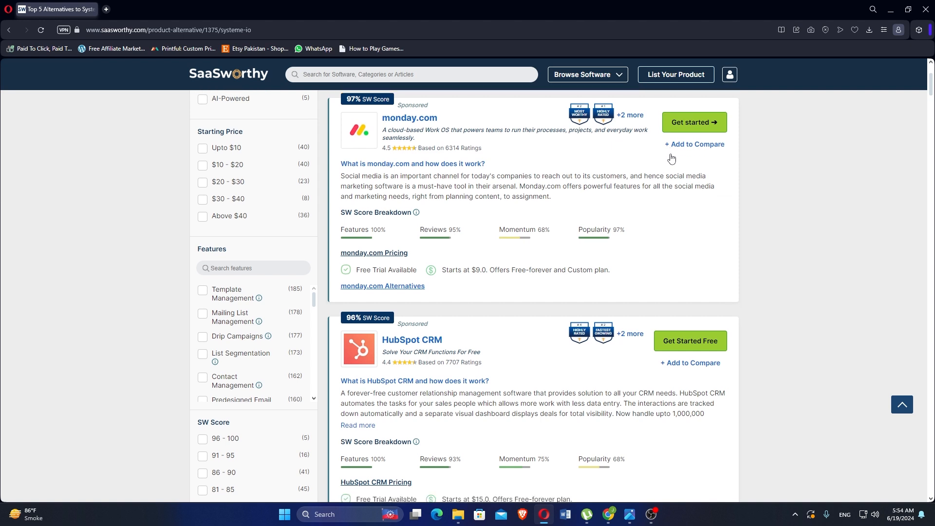
Step: Scroll past HubSpot CRM to reveal Constant Contact (98%) and the start of Zoho Campaigns (95%)
scroll(down, 3)
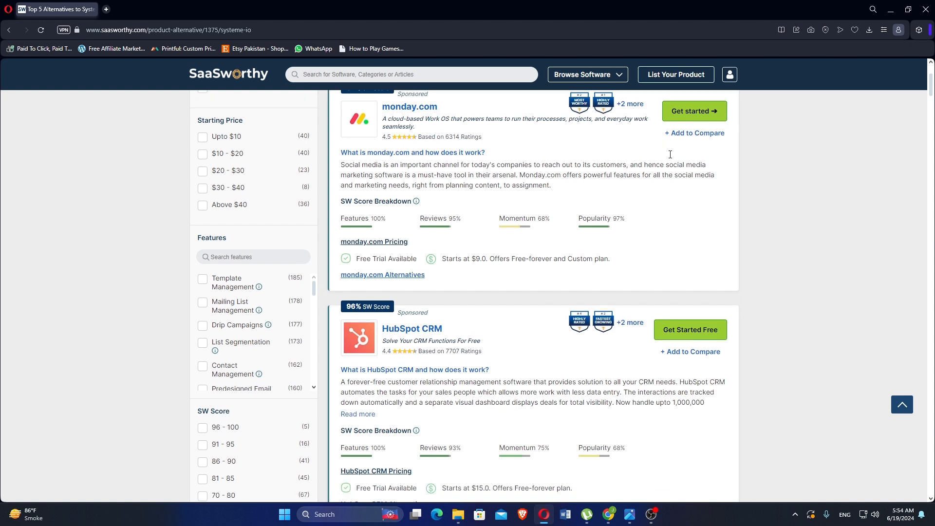
scroll(down, 3)
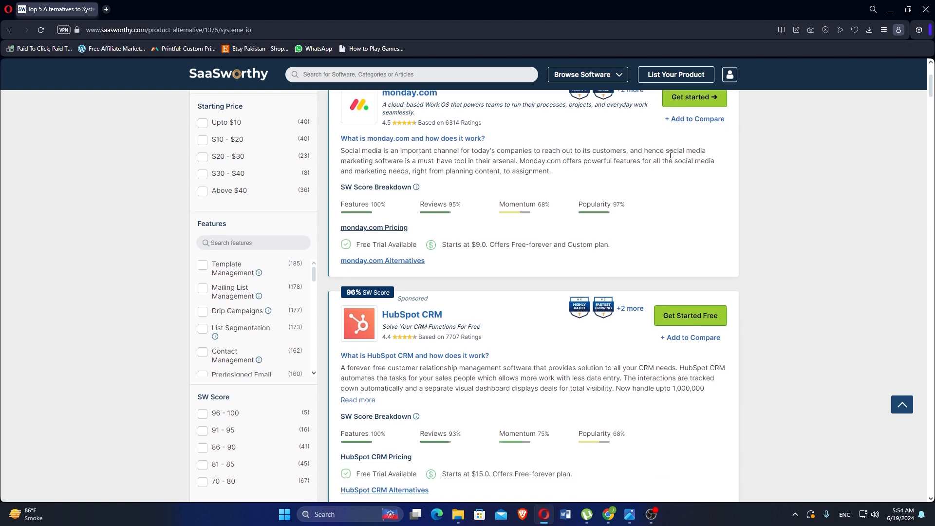
scroll(down, 3)
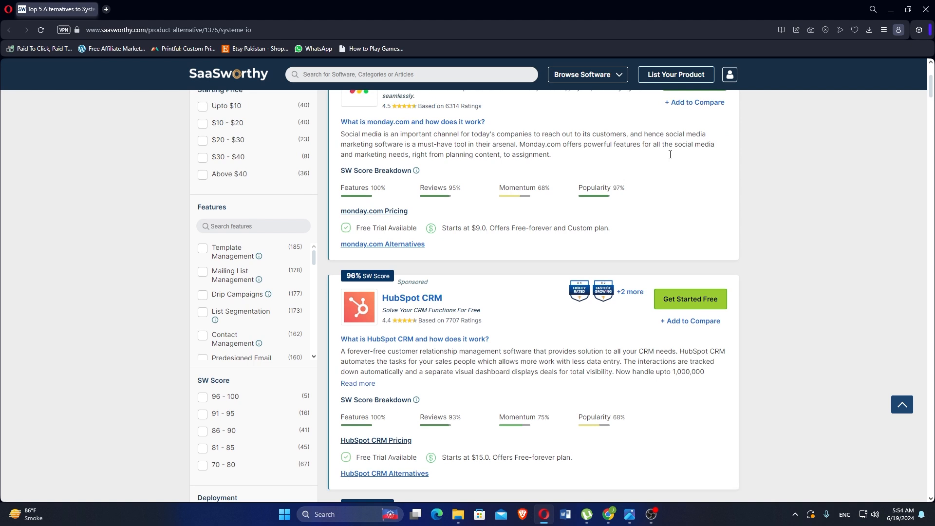
mouse_move(668, 159)
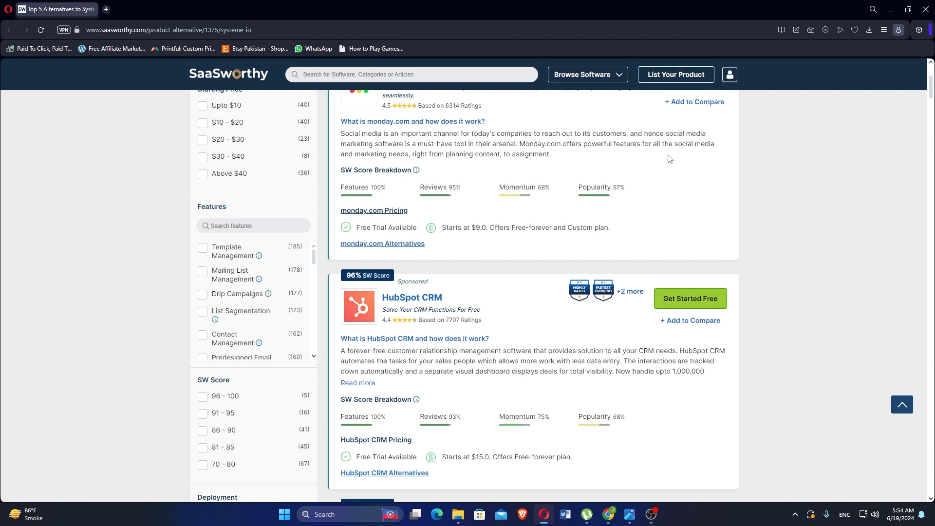
scroll(down, 3)
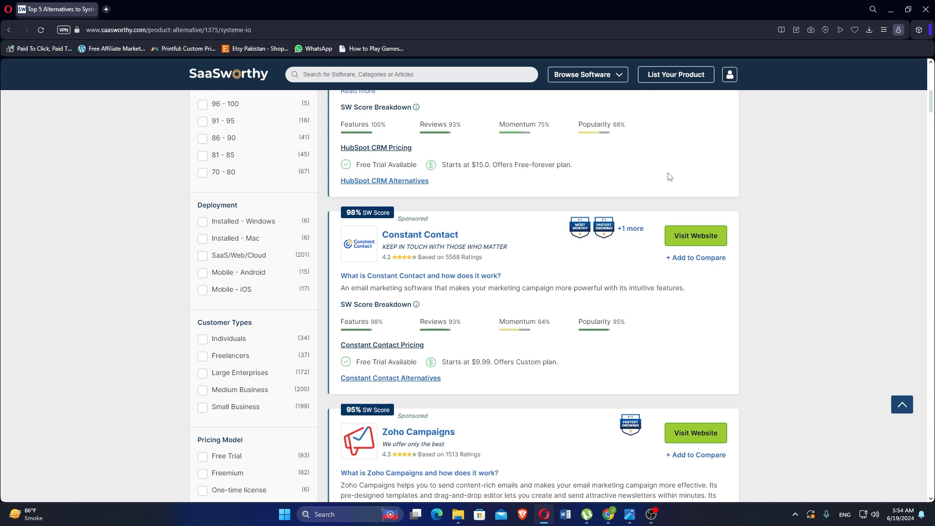
Step: Scroll past Constant Contact so Zoho Campaigns and SendX (89%) appear
scroll(down, 3)
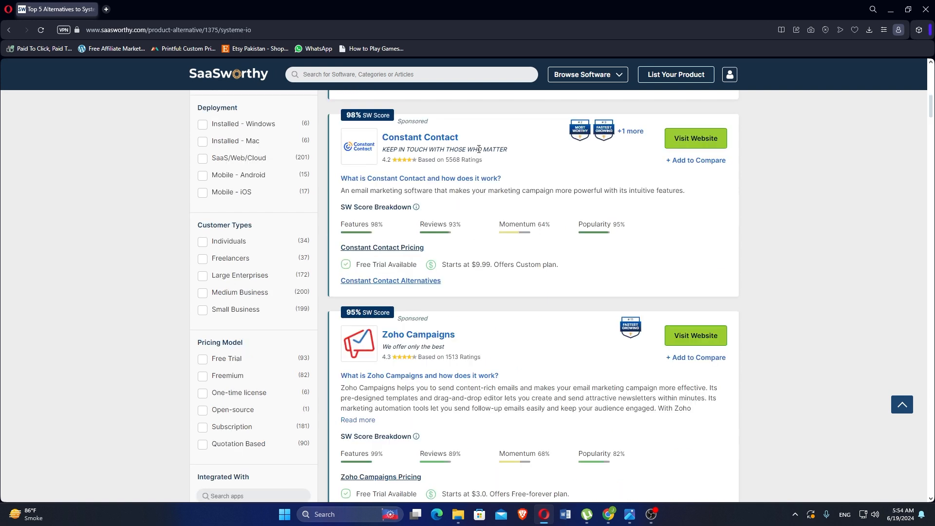
mouse_move(478, 150)
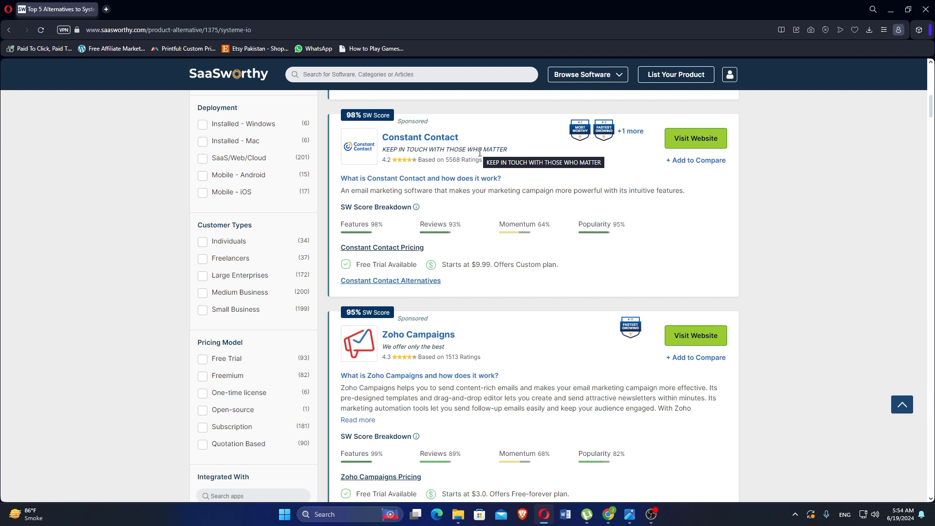
mouse_move(480, 158)
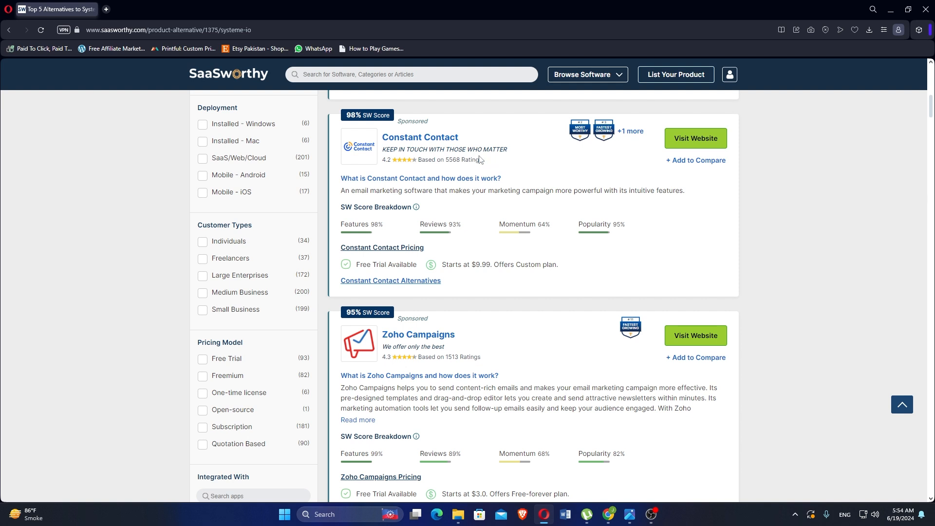
scroll(down, 3)
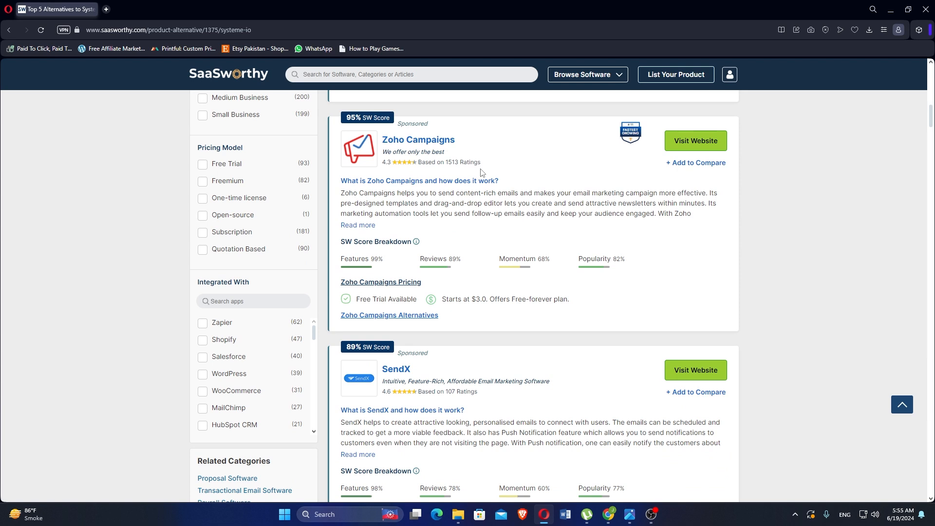
Step: Scroll down to show SendX's full card with score breakdown and $7.49 starting price
scroll(down, 3)
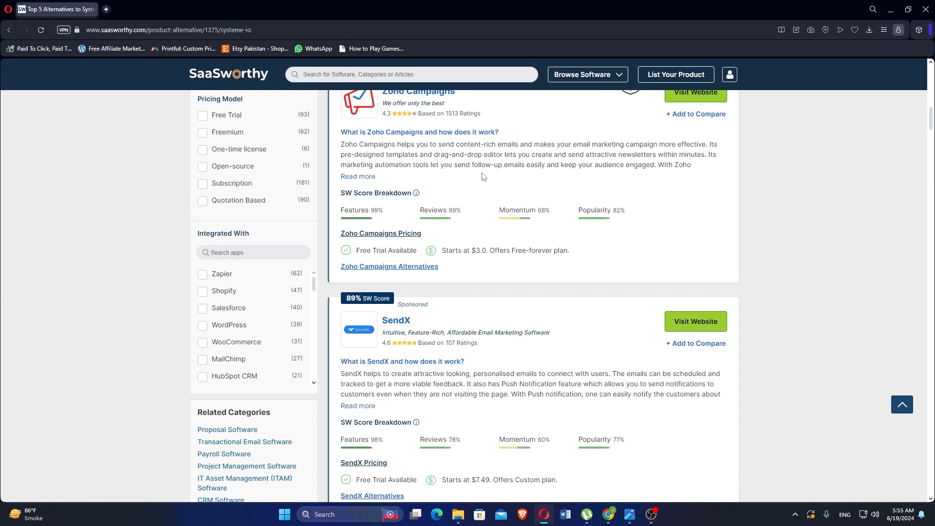
mouse_move(505, 176)
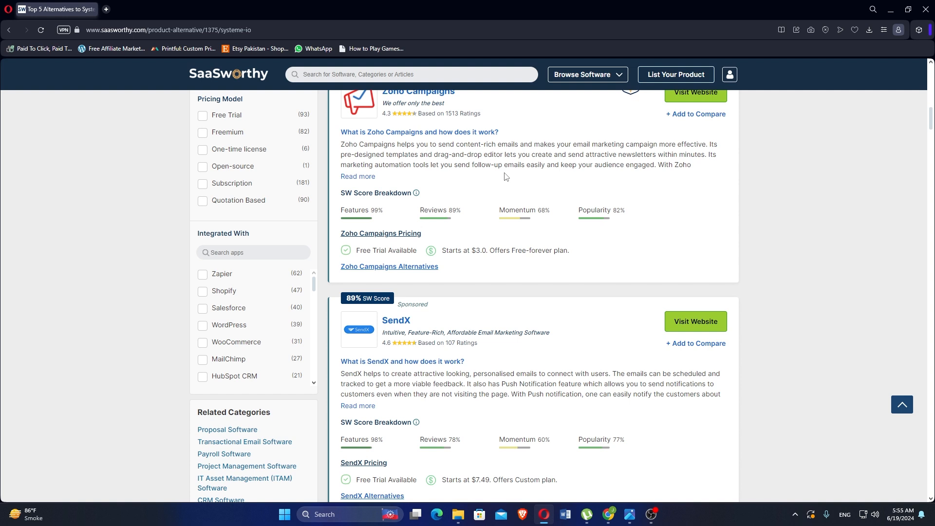
mouse_move(774, 28)
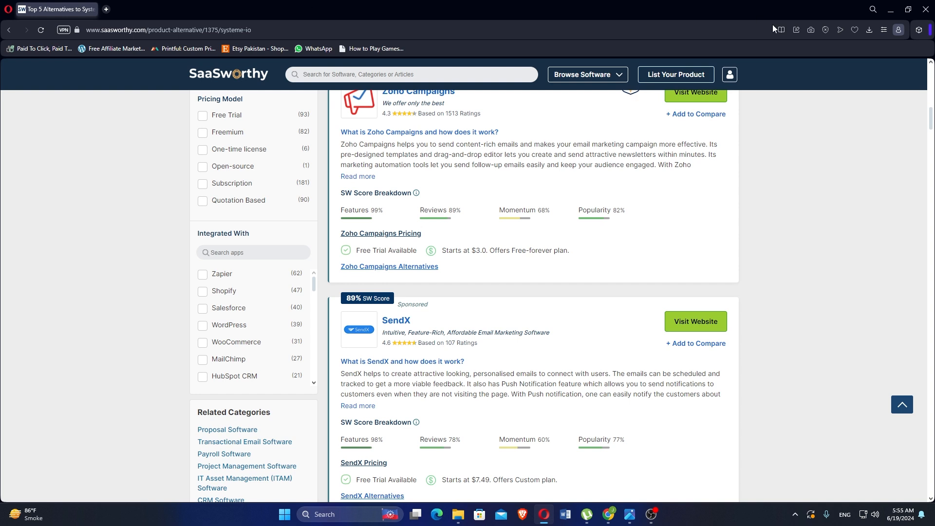
mouse_move(684, 5)
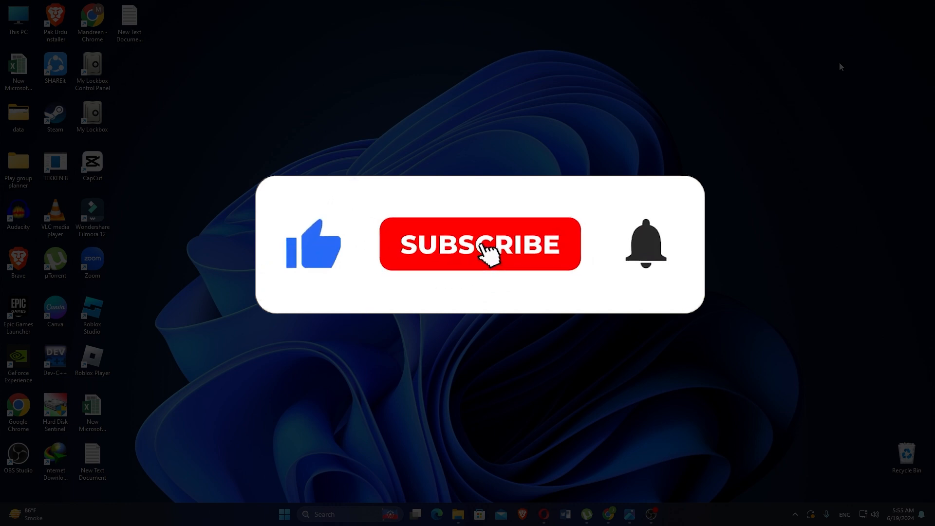
Step: Dismiss the Opera browser window to return to the Windows desktop
click(480, 243)
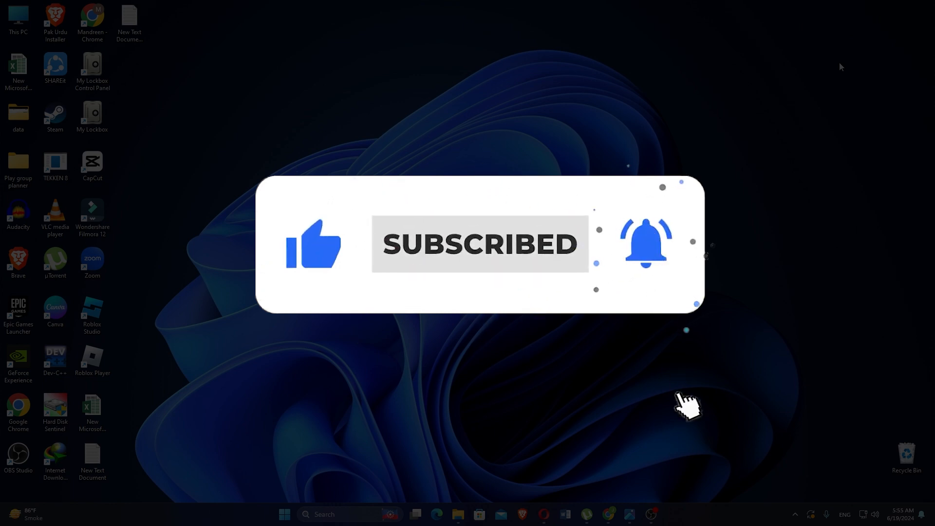